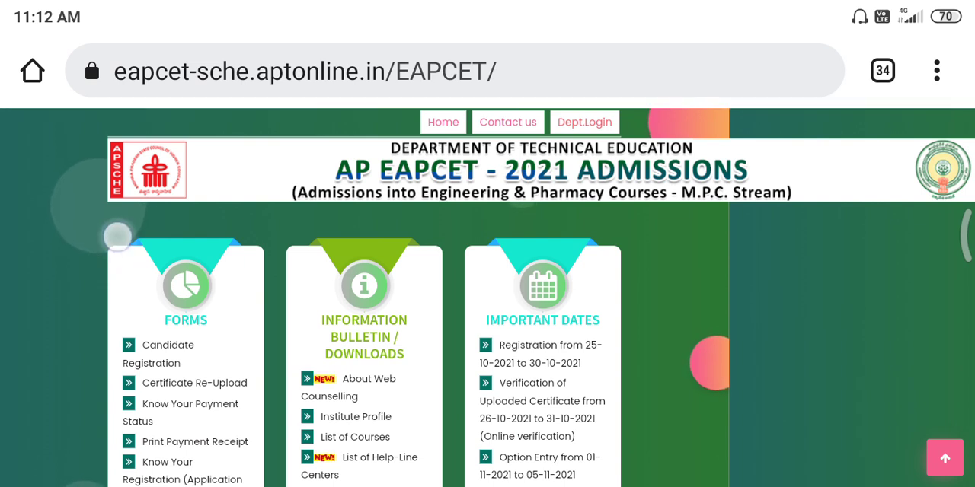
Reach the Certificate Re-Upload form under FORMS, showing hall ticket number and date of birth fields.
scroll(down, 3)
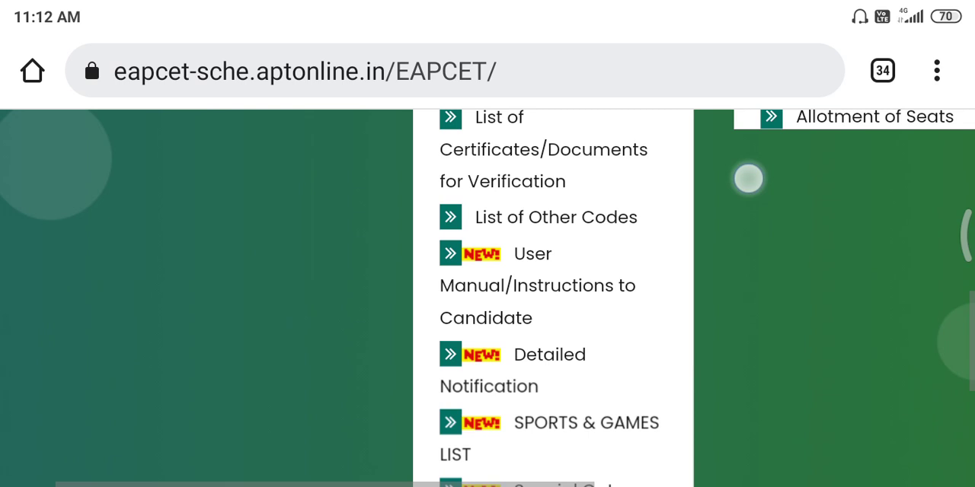
scroll(up, 3)
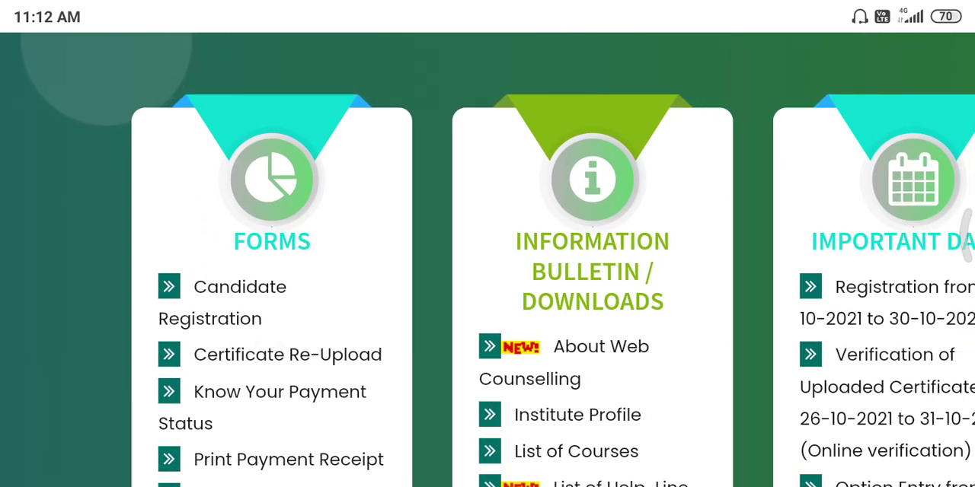
click(286, 353)
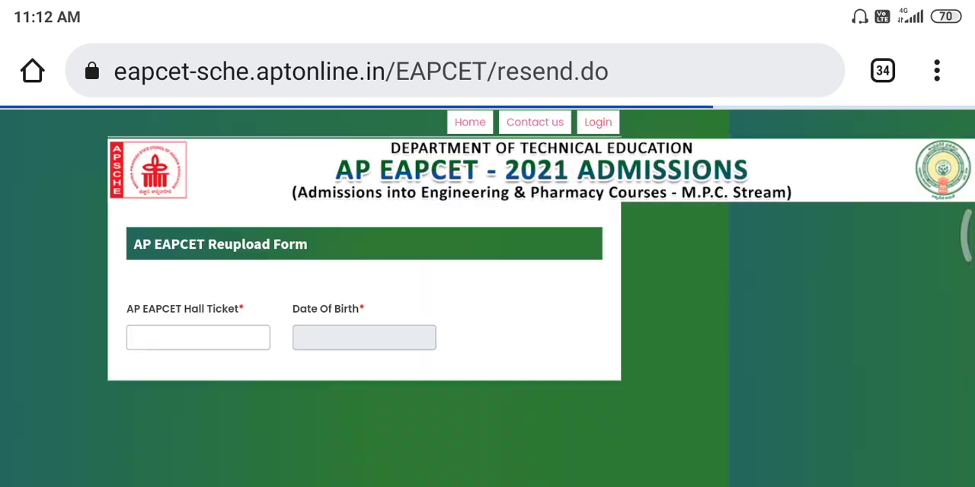
Return via Home to the Welcome page with Forms, Downloads and Important Dates cards.
scroll(down, 3)
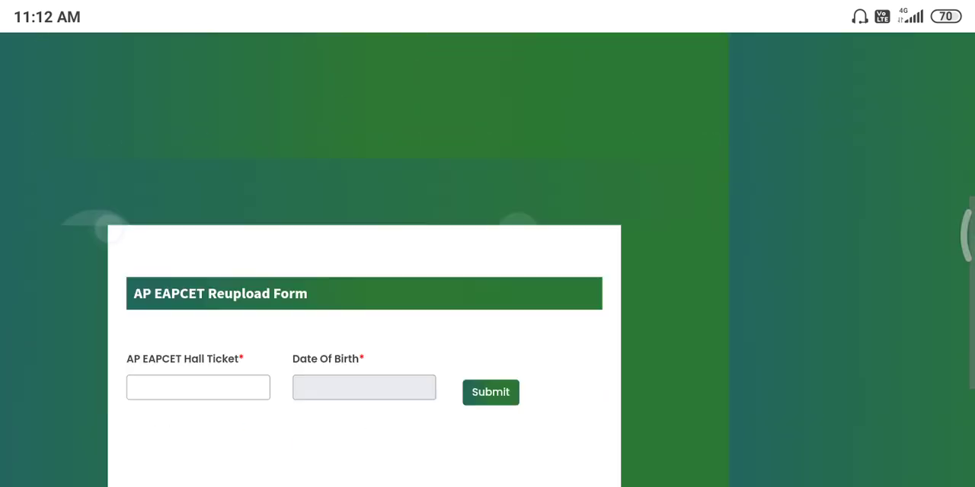
scroll(down, 3)
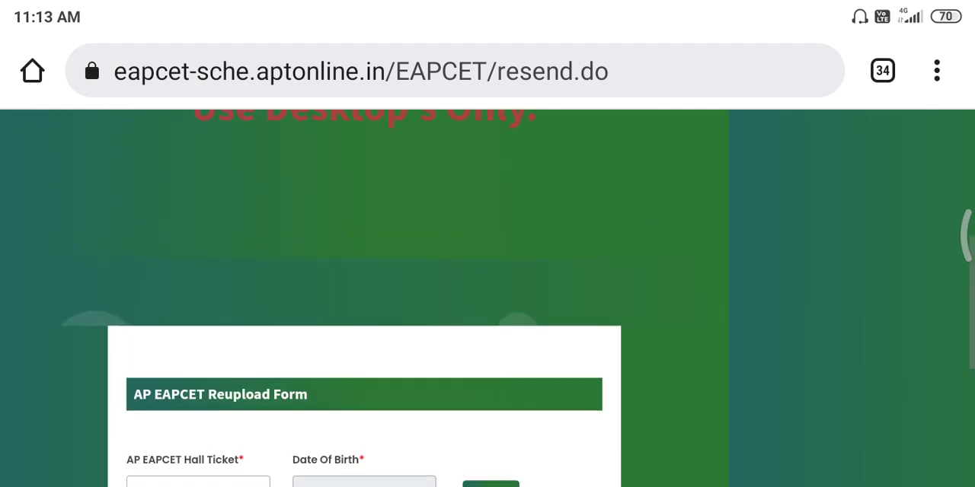
scroll(up, 3)
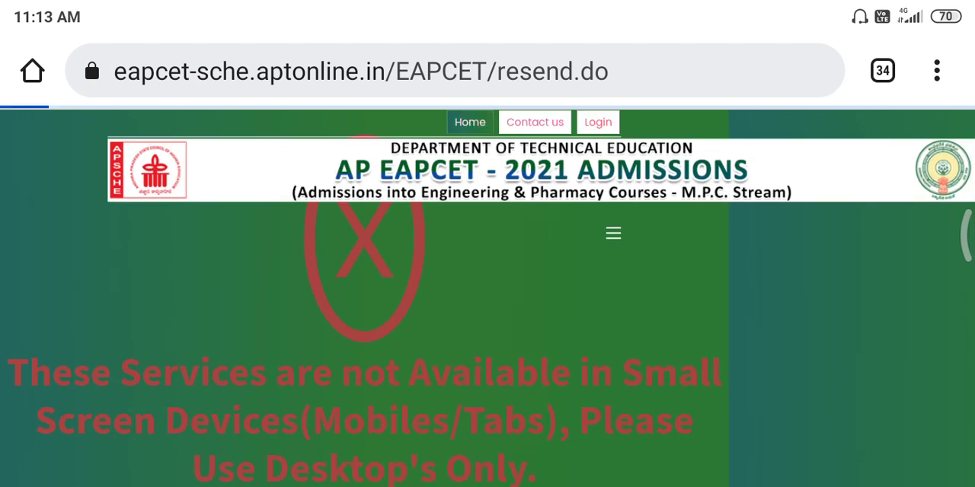
click(469, 122)
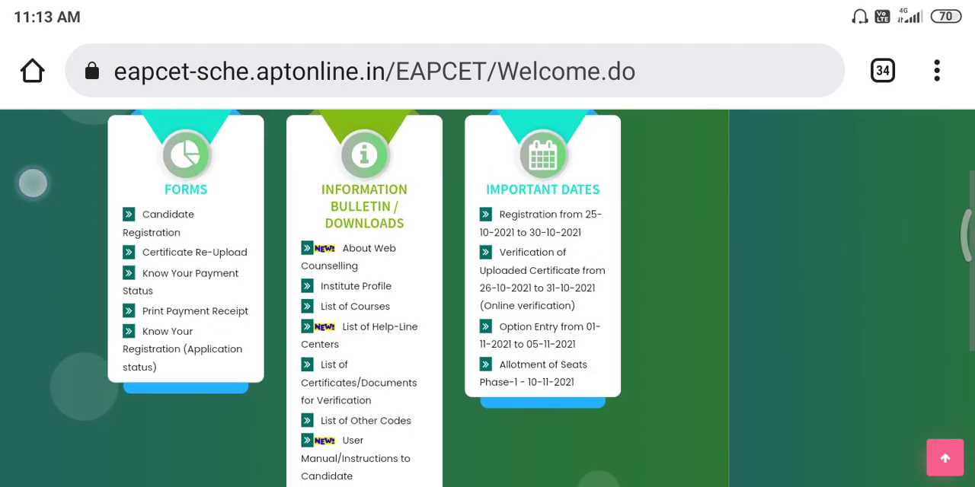
scroll(down, 3)
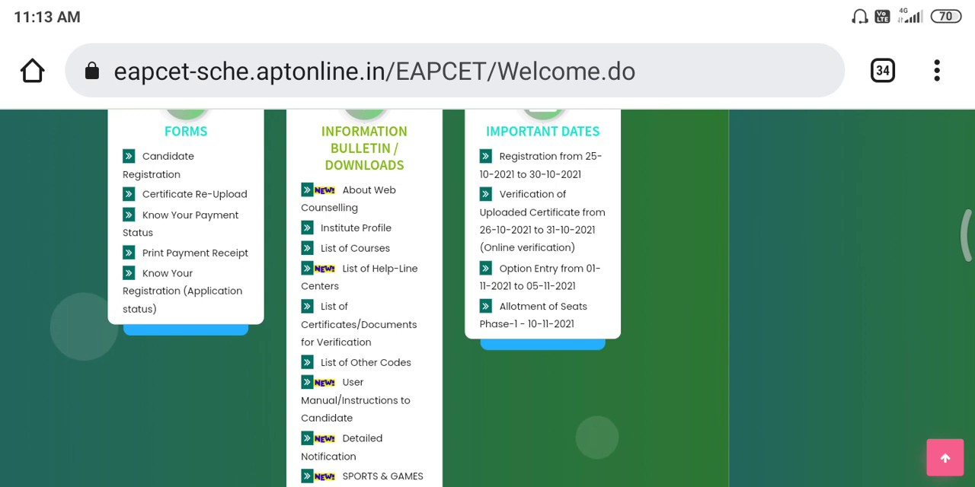